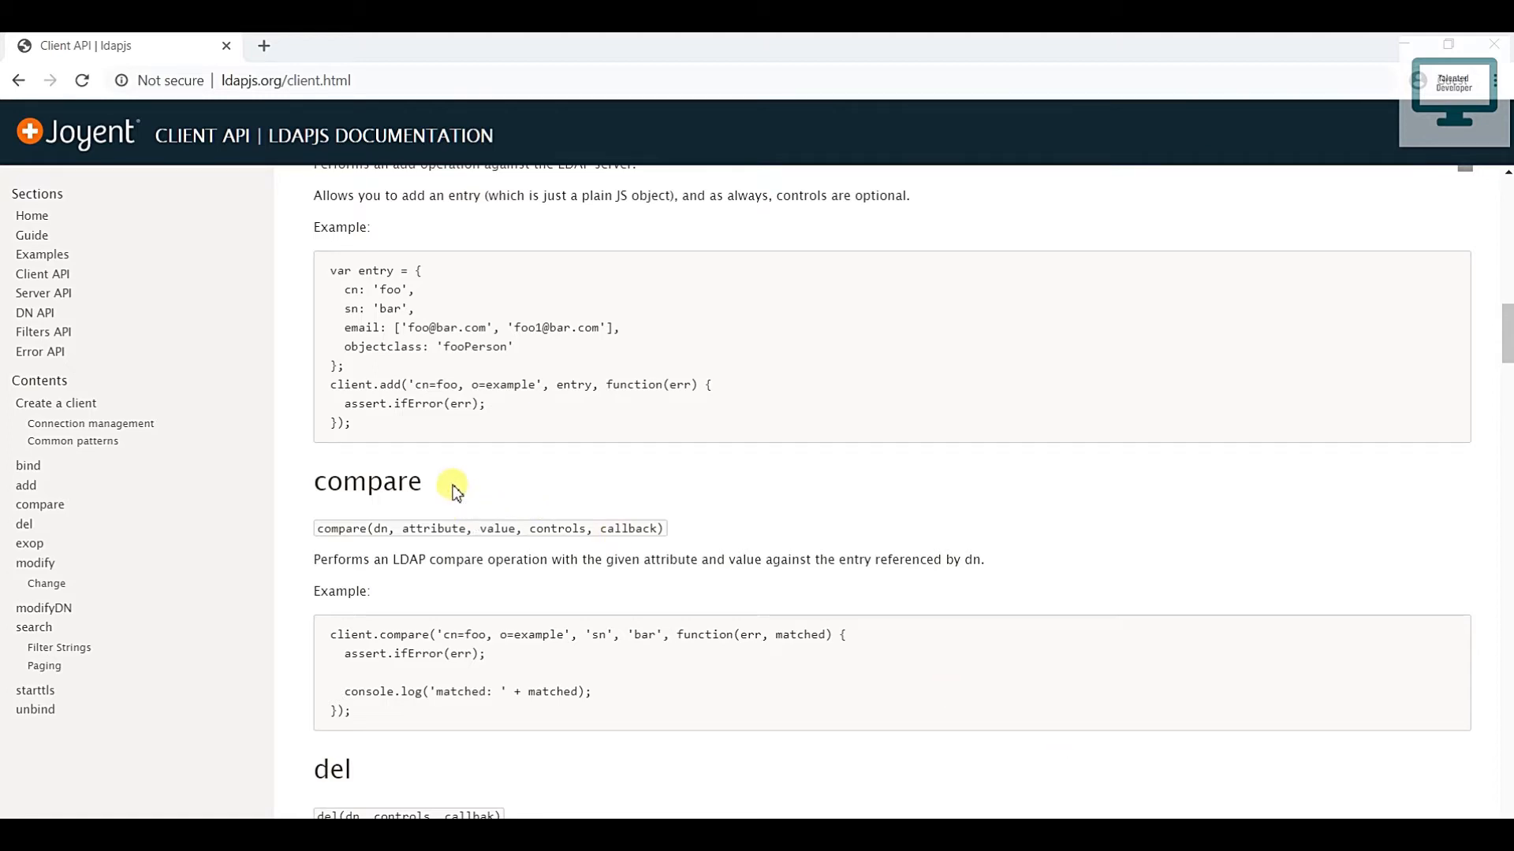
Duplicate updateUser below itself and rename the copy to compare
double_click(367, 481)
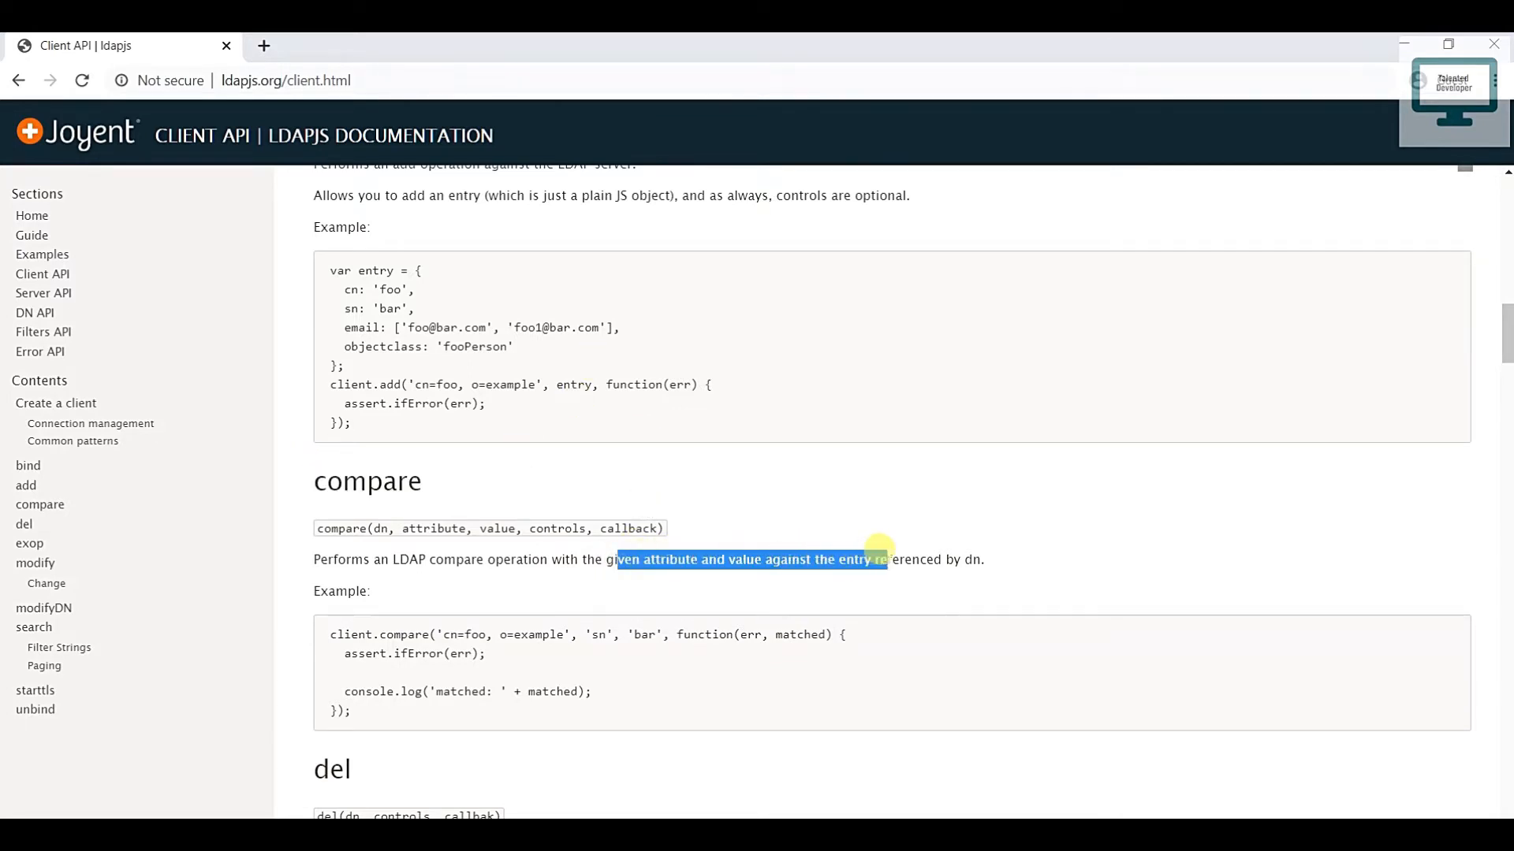
scroll(down, 3)
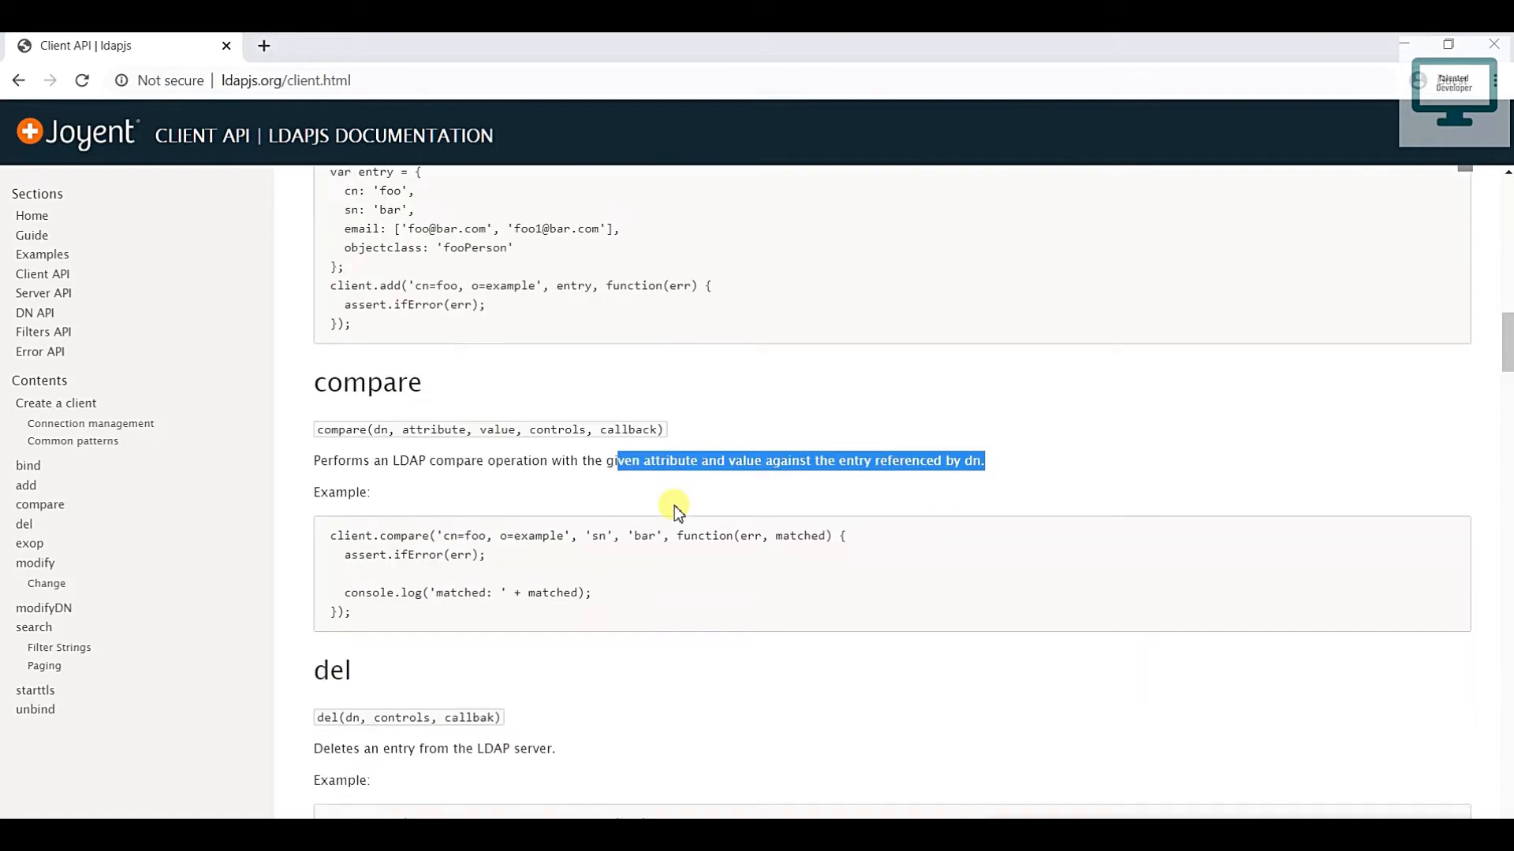
mouse_move(583, 528)
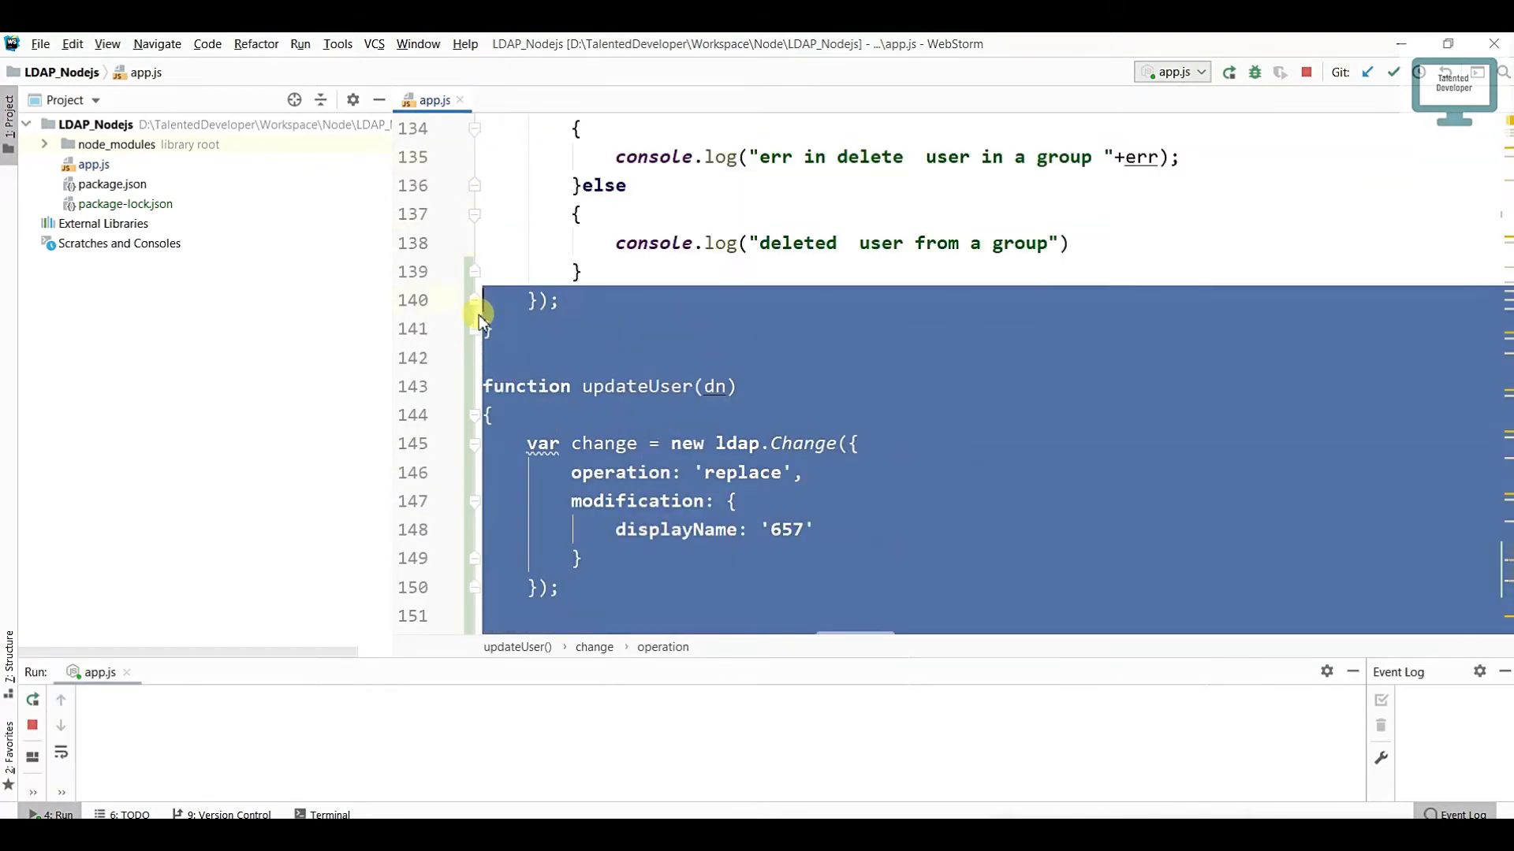
scroll(down, 3)
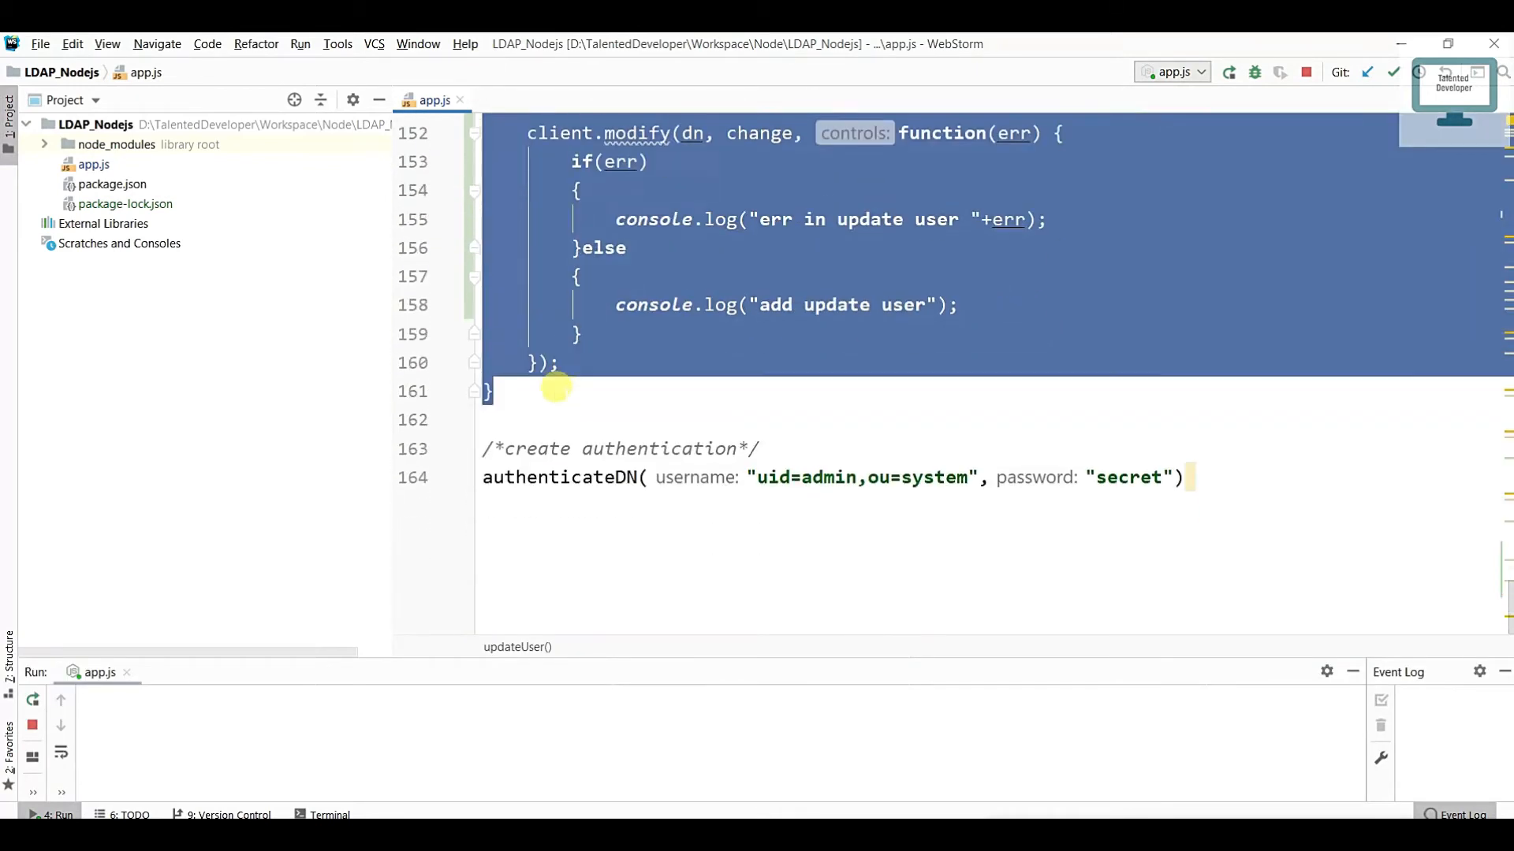
scroll(down, 3)
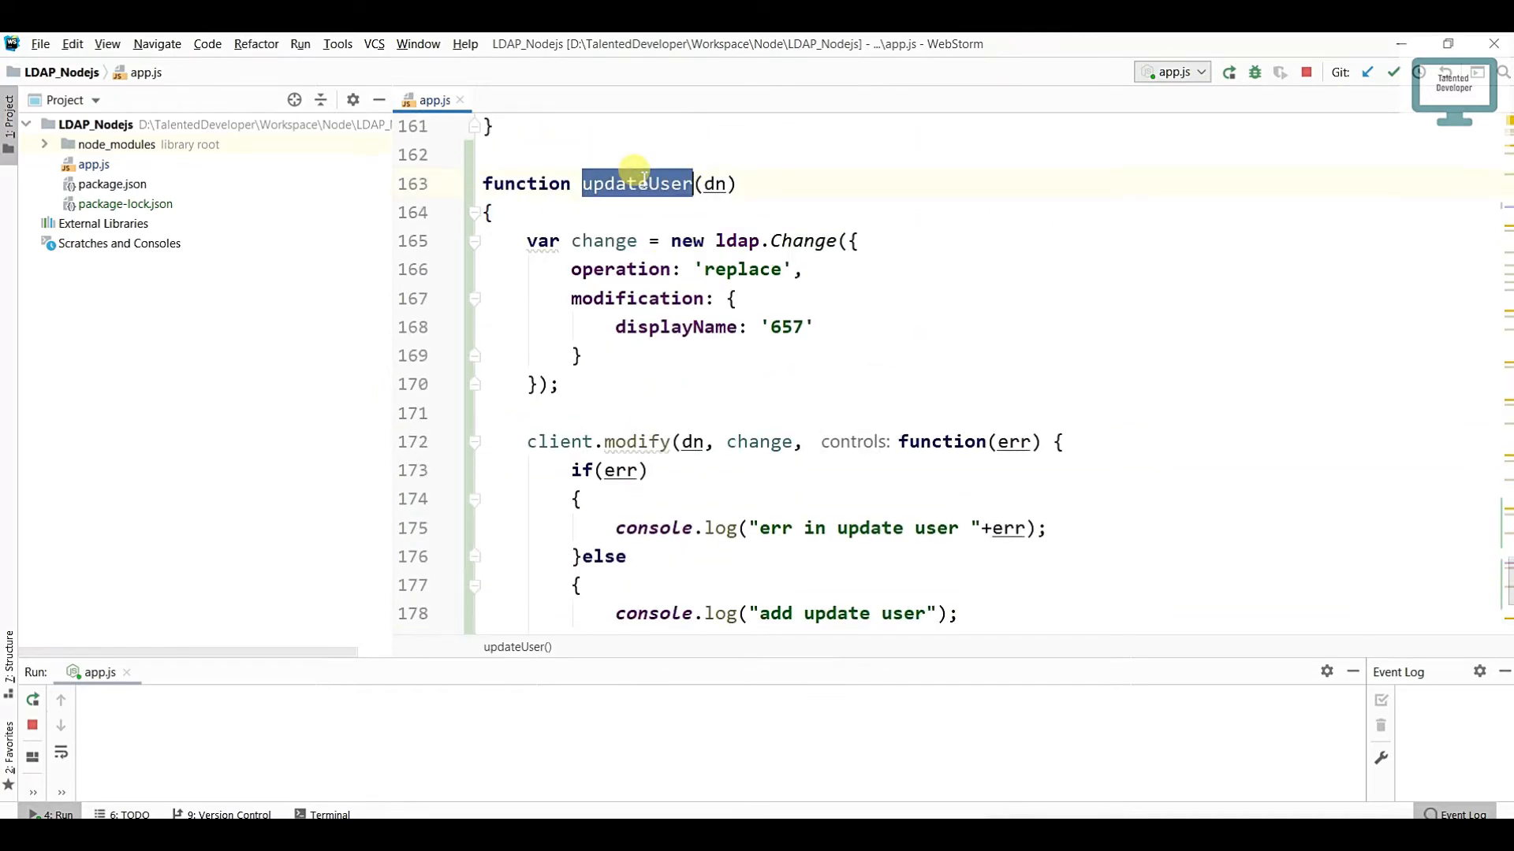
text(compare)
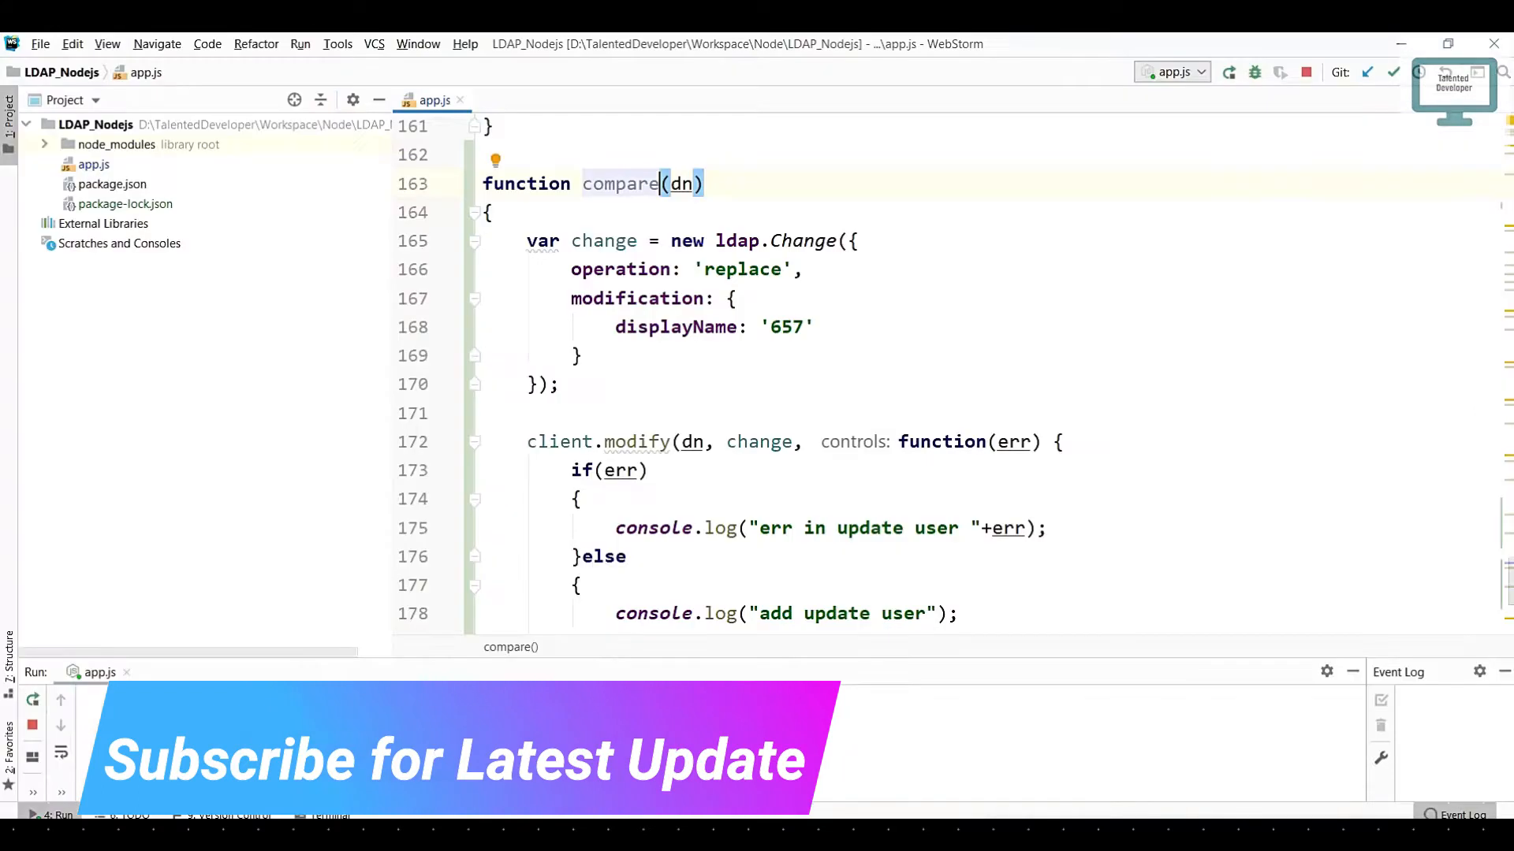
Replace compare's body with the documentation's client.compare example, removing the old modify call
drag(527, 240, 560, 385)
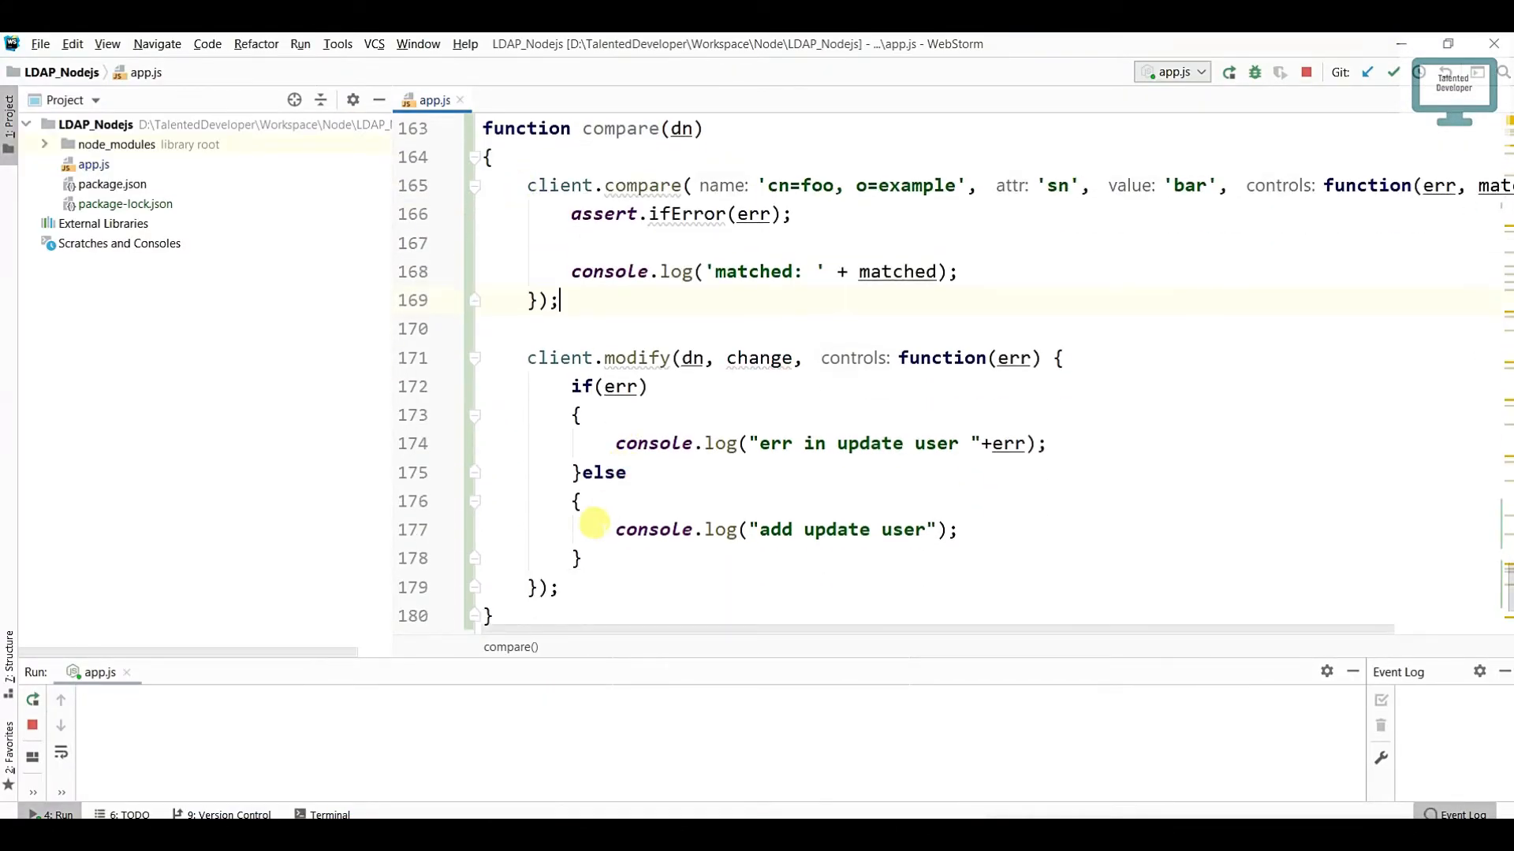
drag(574, 386, 578, 558)
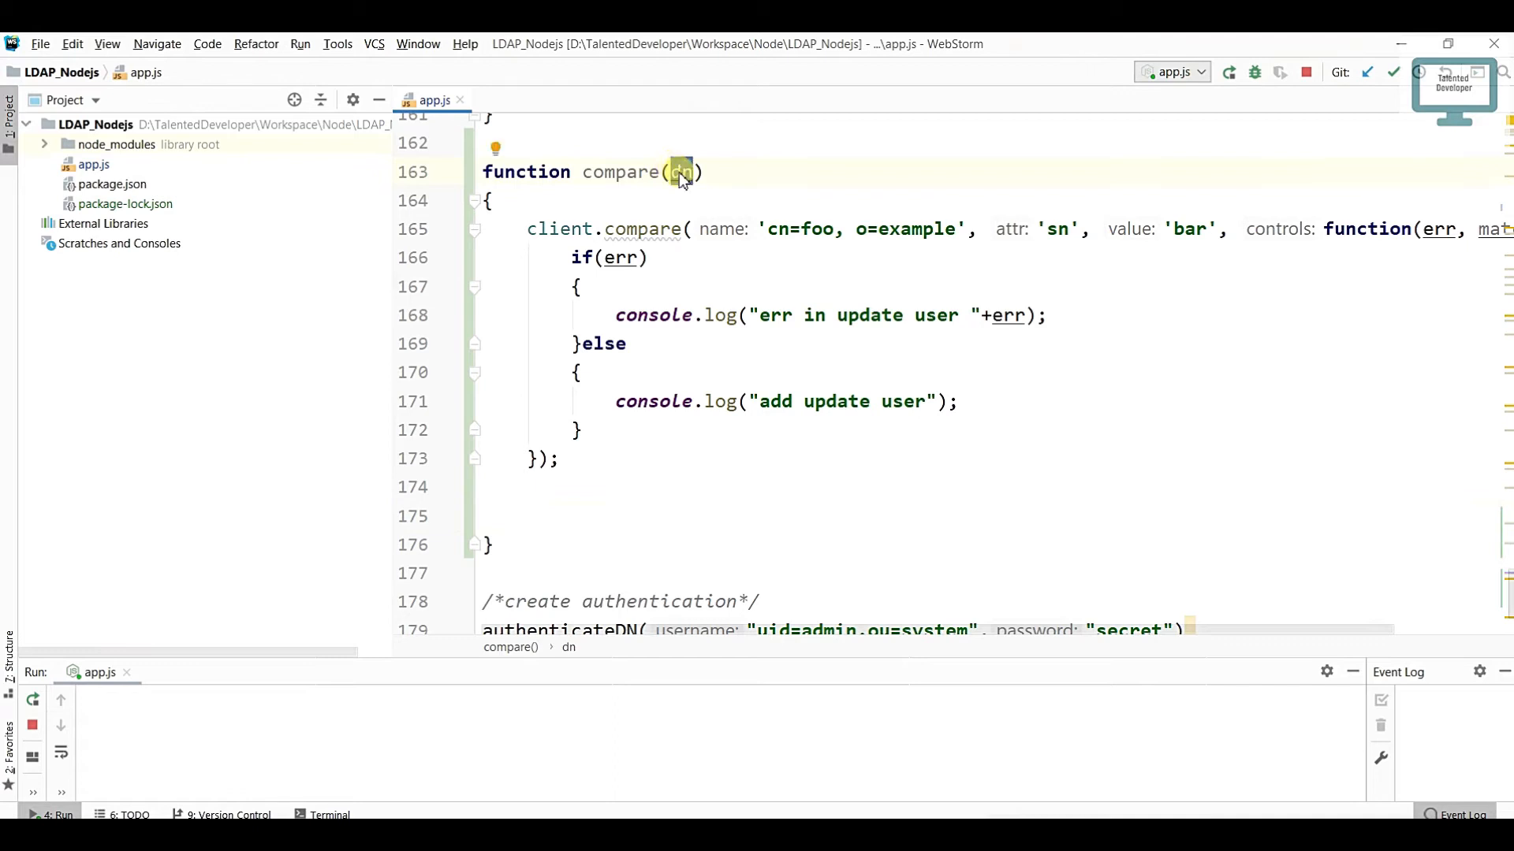
Compare the given dn's 'sn' attribute against the value '123'
double_click(681, 171)
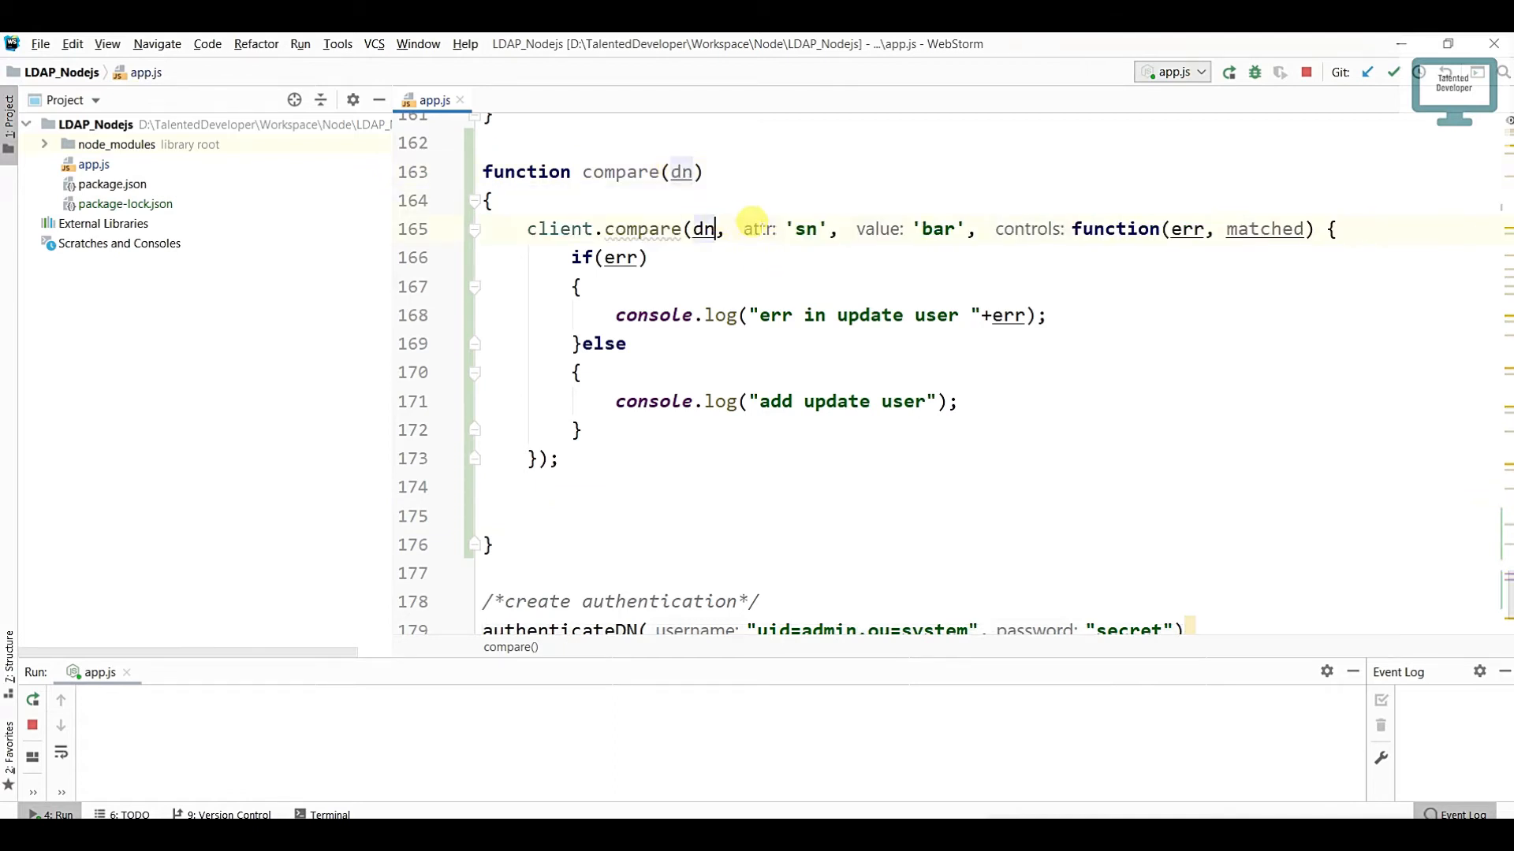
double_click(806, 229)
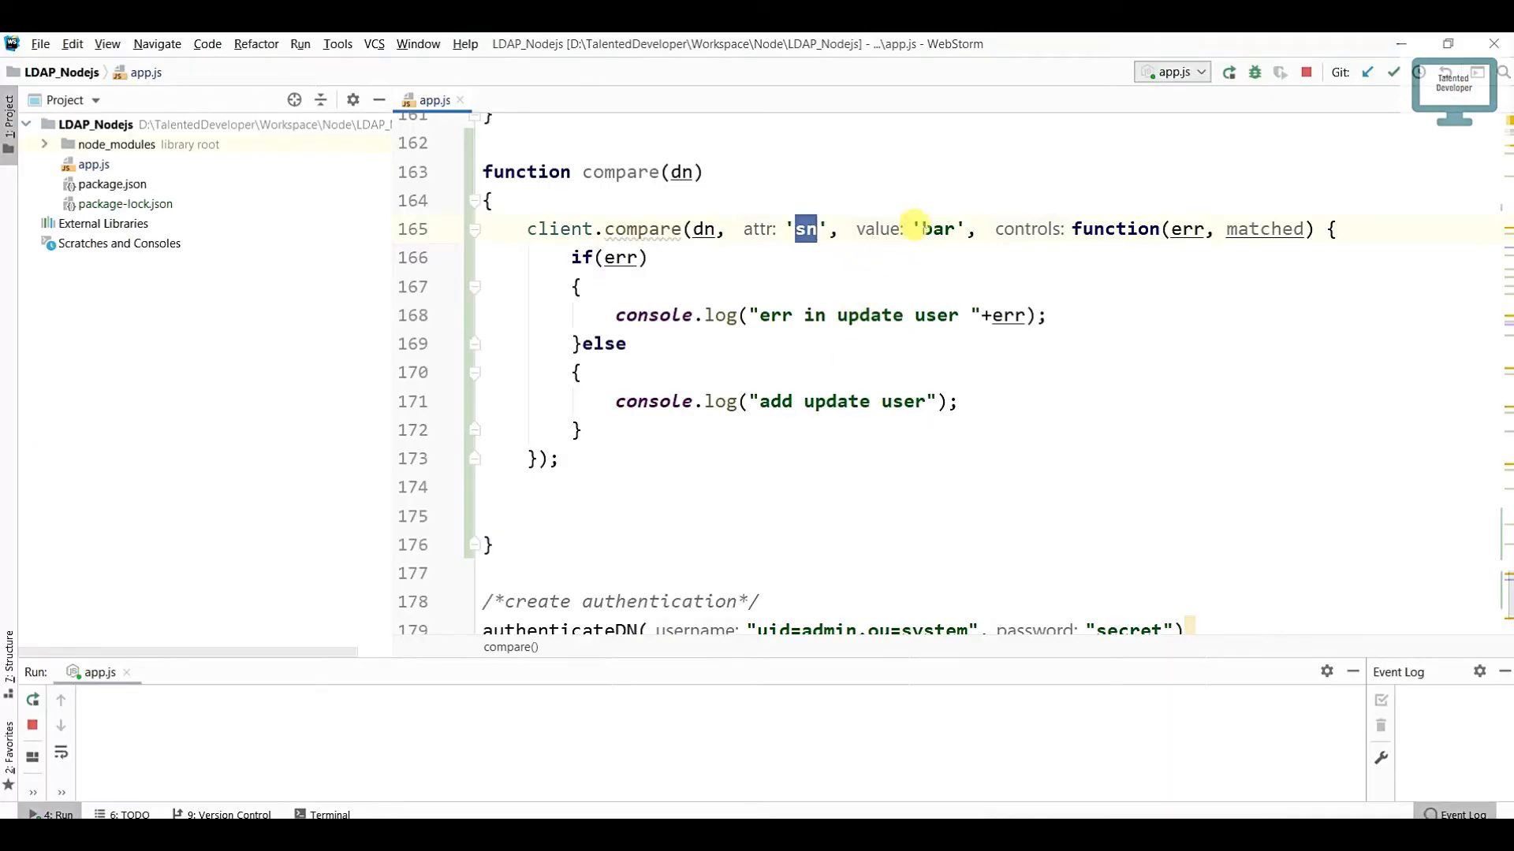
text(123)
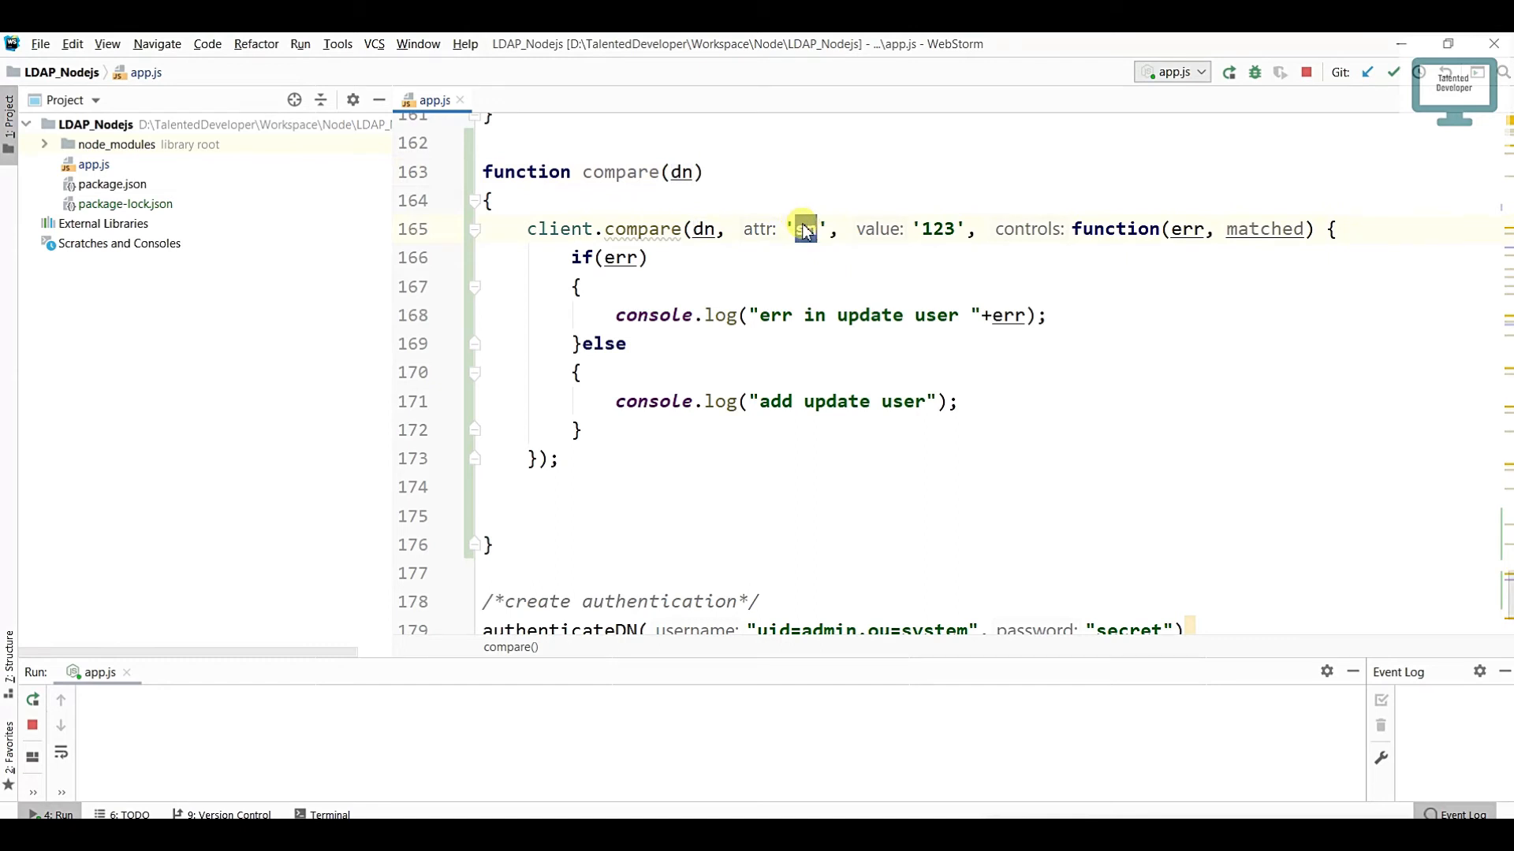
Log "result :" followed by matched in the else branch of the callback
double_click(806, 228)
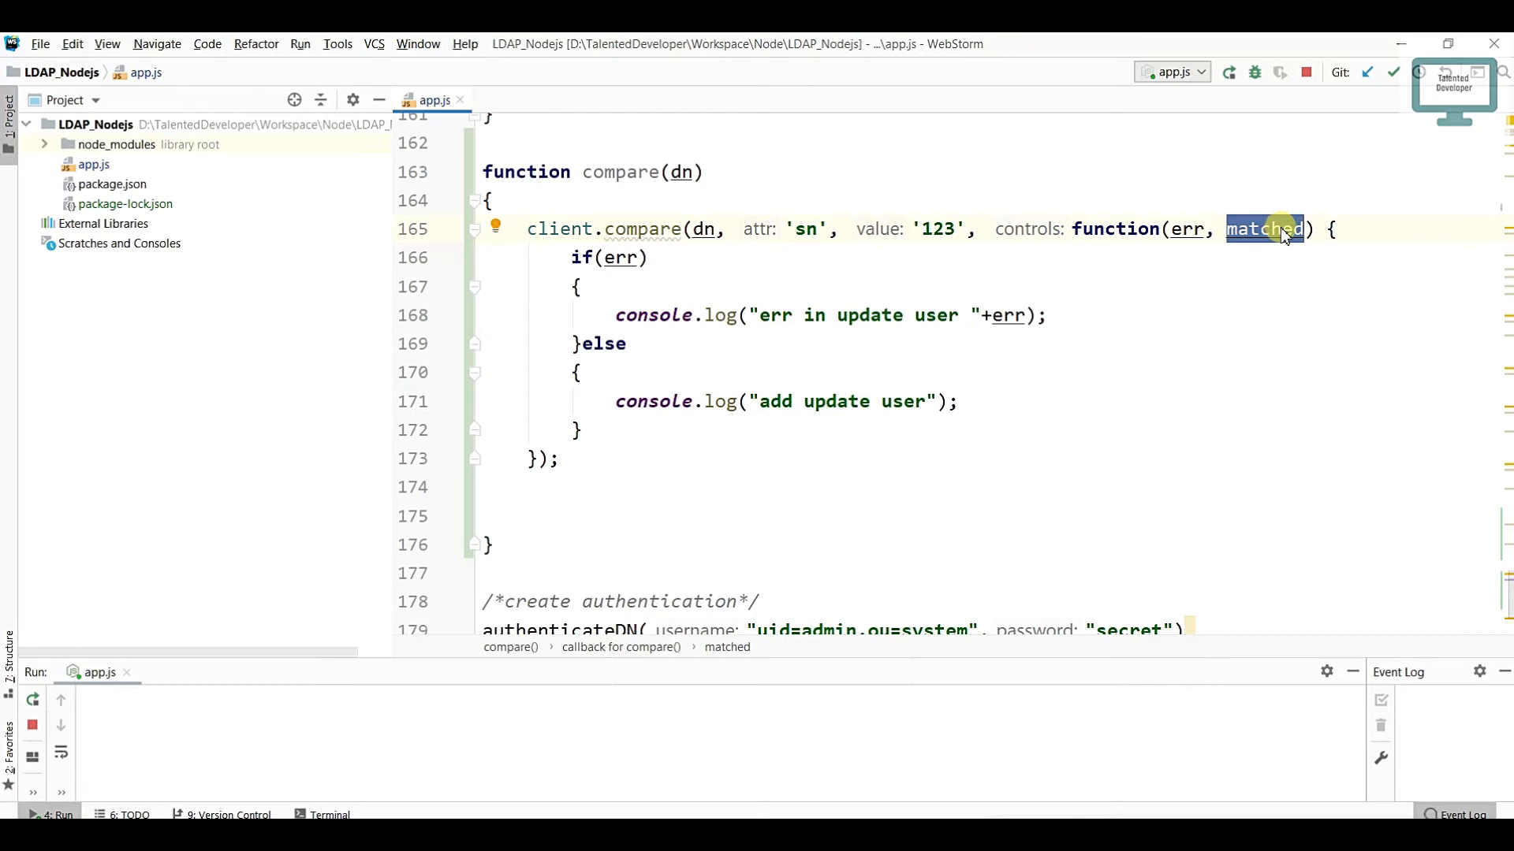
mouse_move(917, 400)
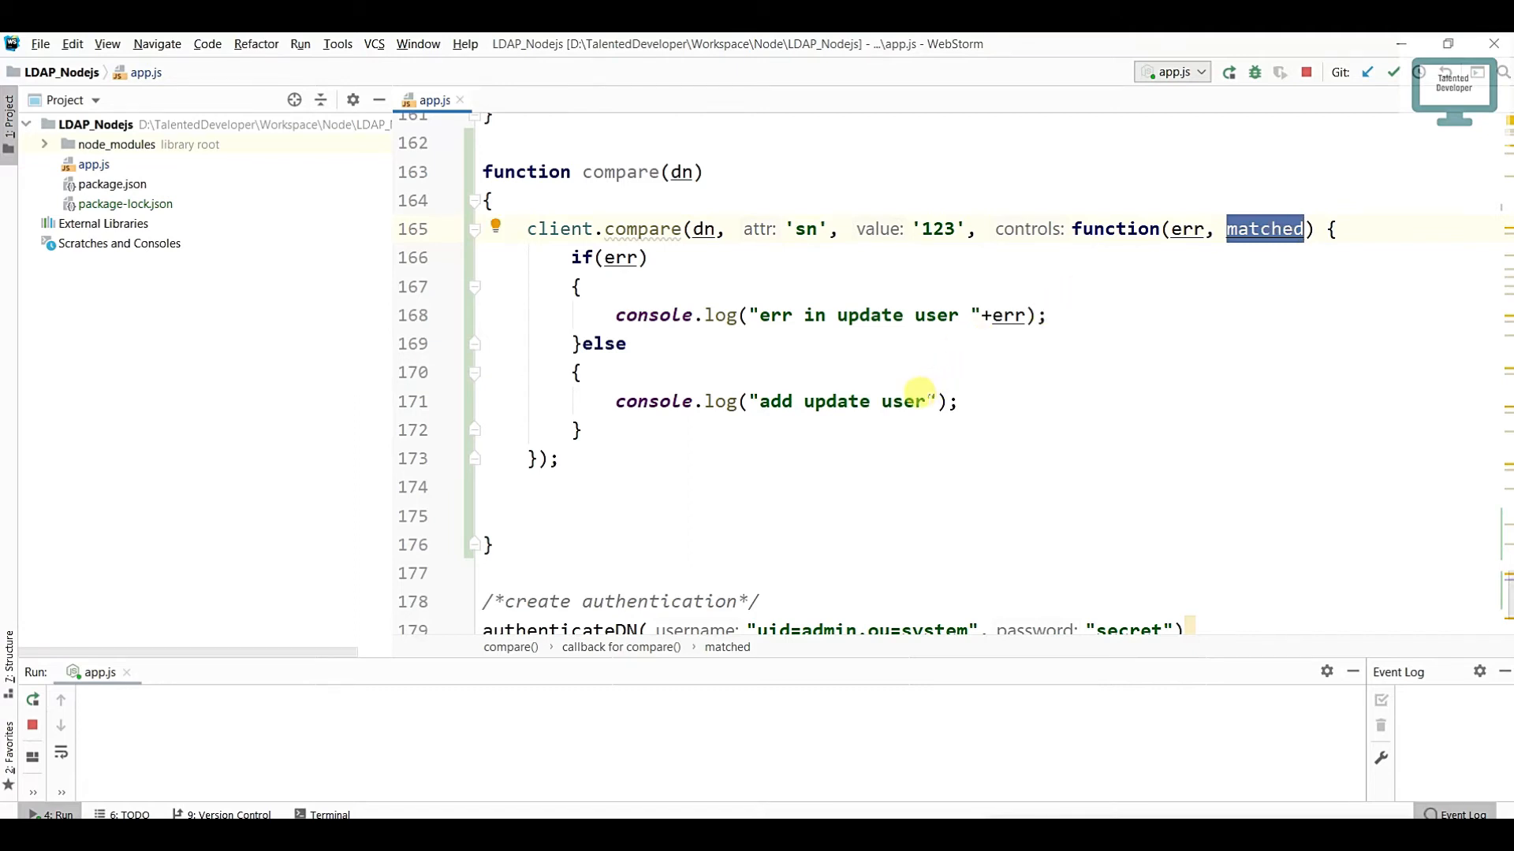
text(r)
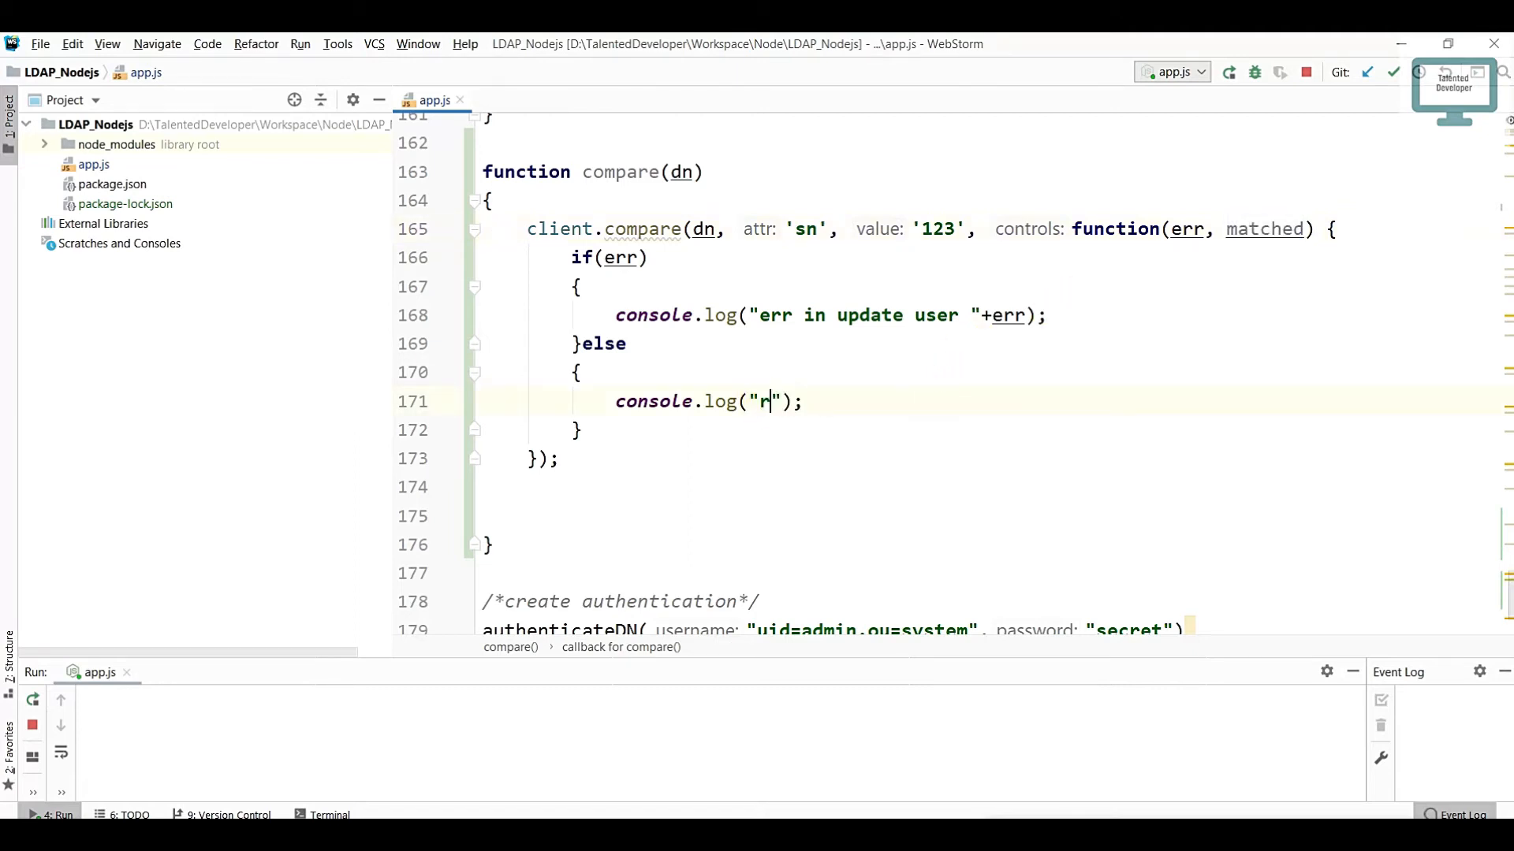
text(esult :)
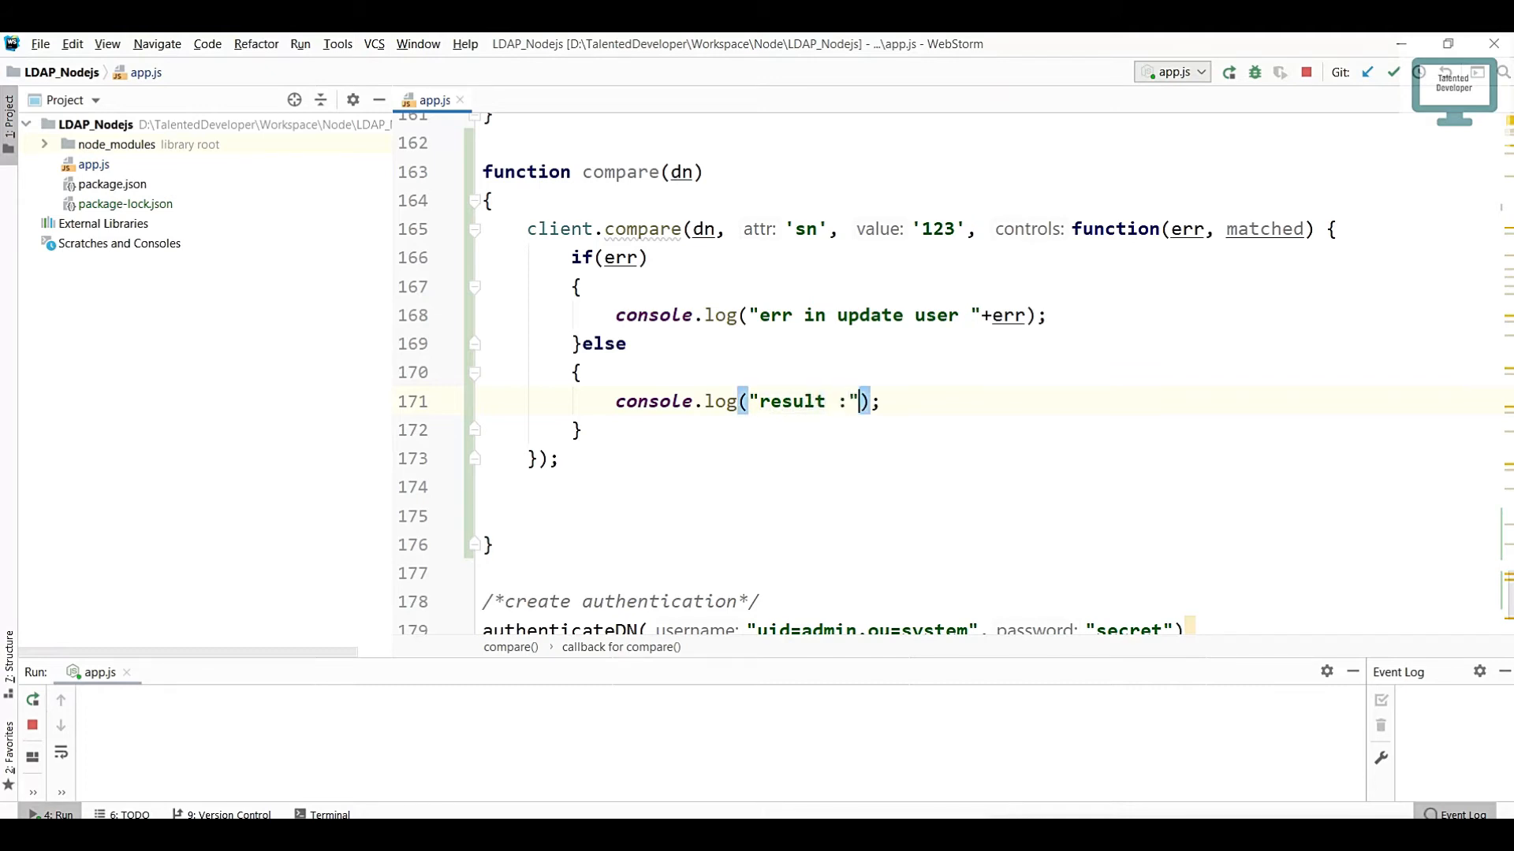
text(matched)
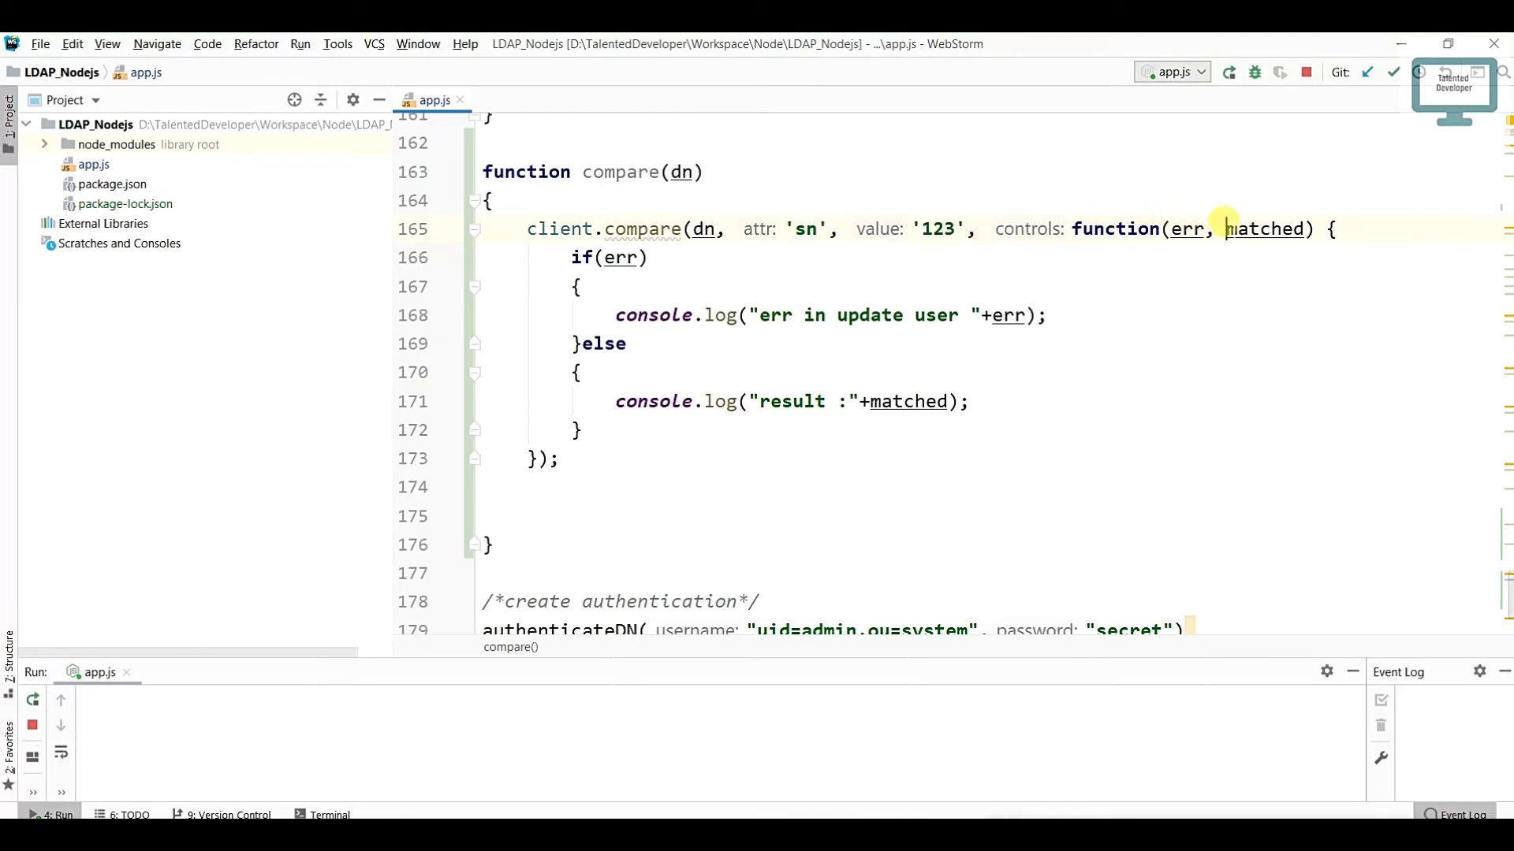
double_click(1264, 229)
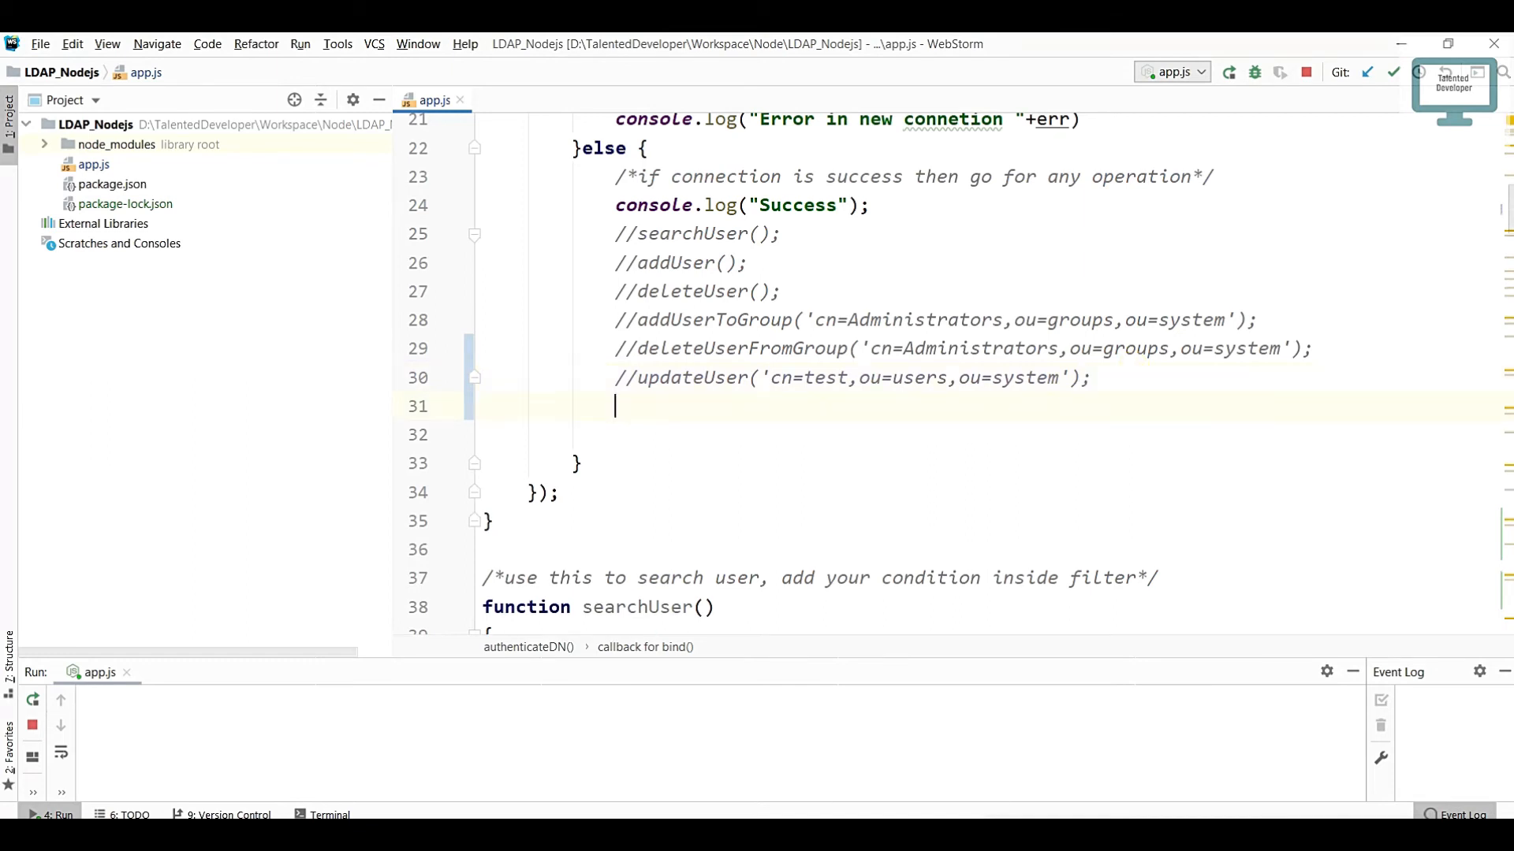
Call compare with a user dn in the bind success branch and run app.js to get result :true
text(compare())
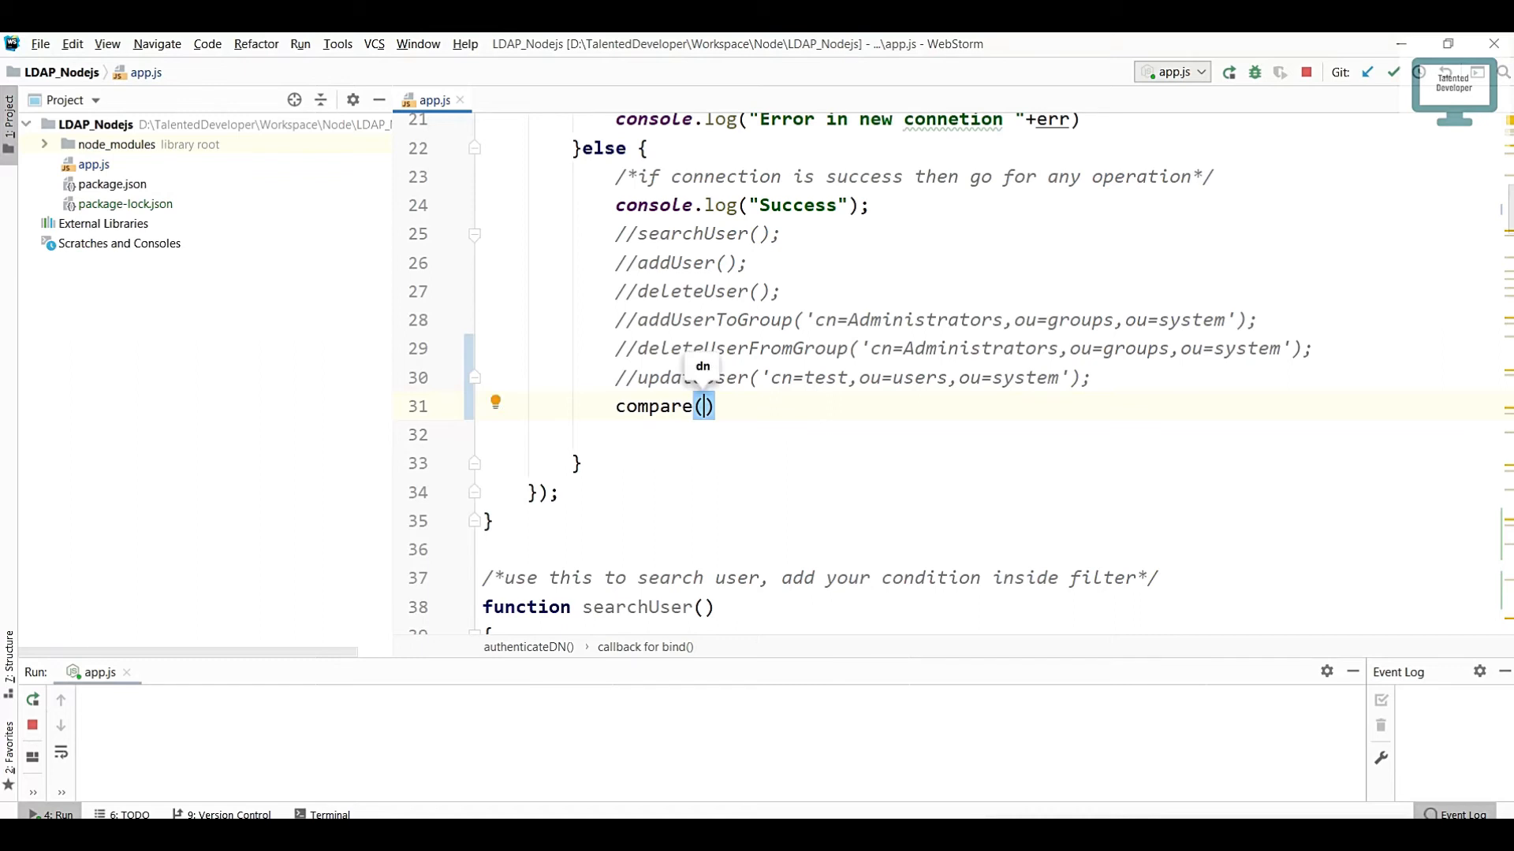
text(dn: '')
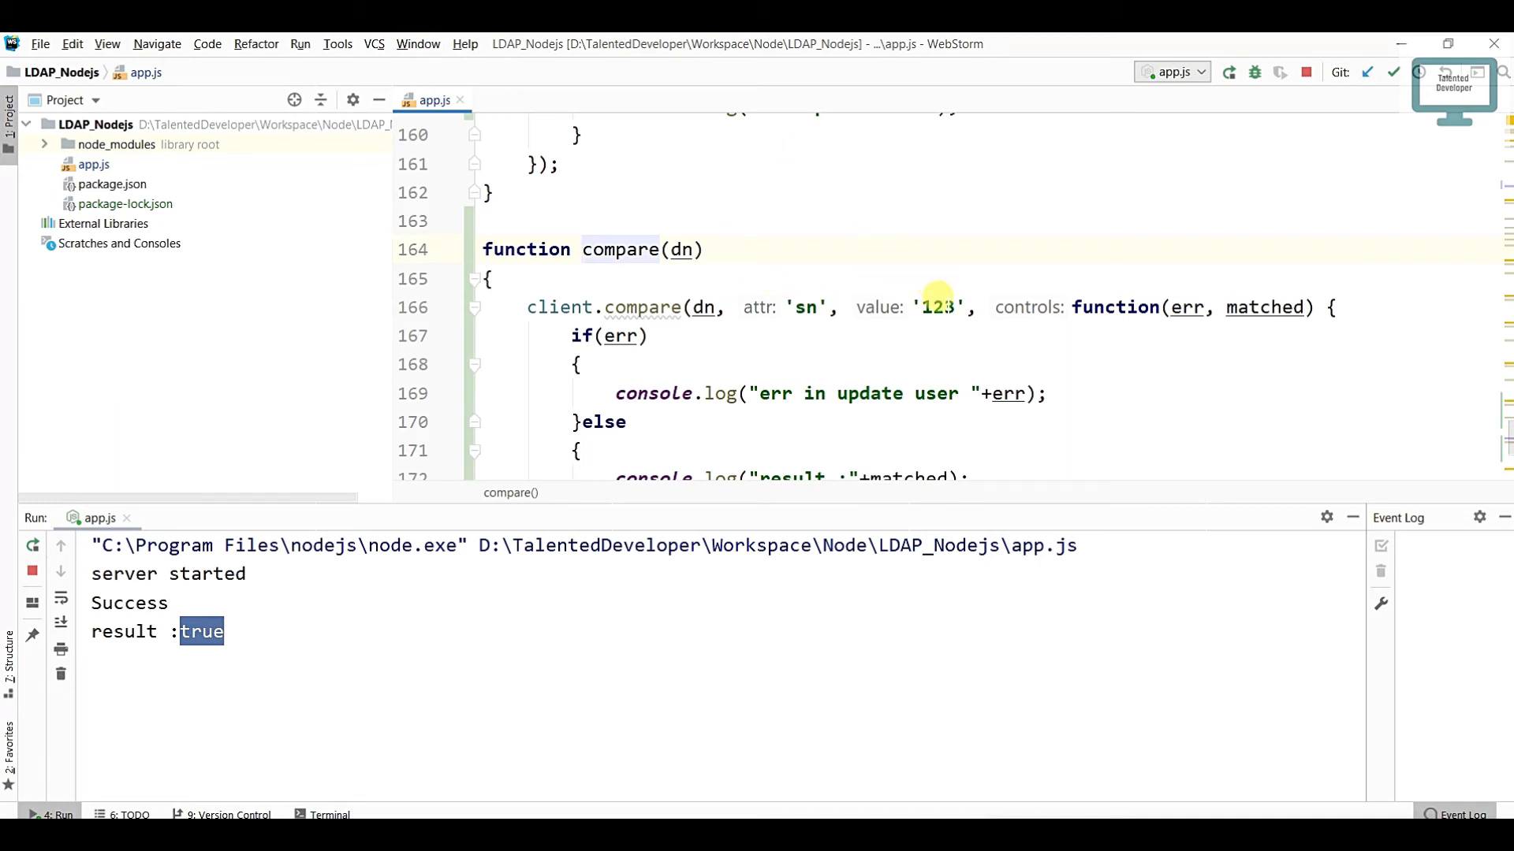
Change the compared value to '1263' and rerun app.js, confirming result :false
text(6)
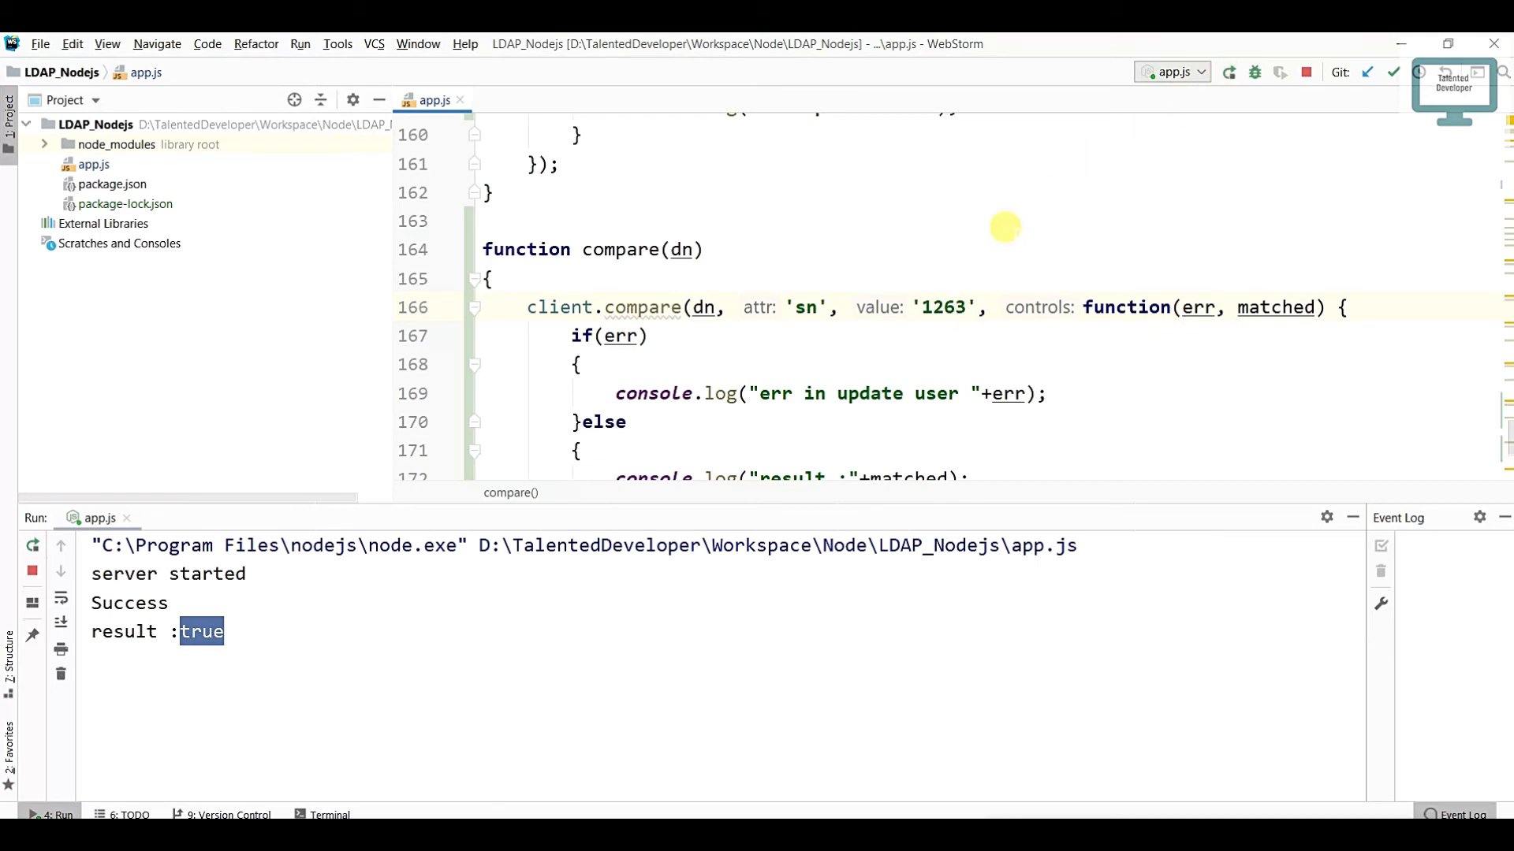
mouse_move(975, 296)
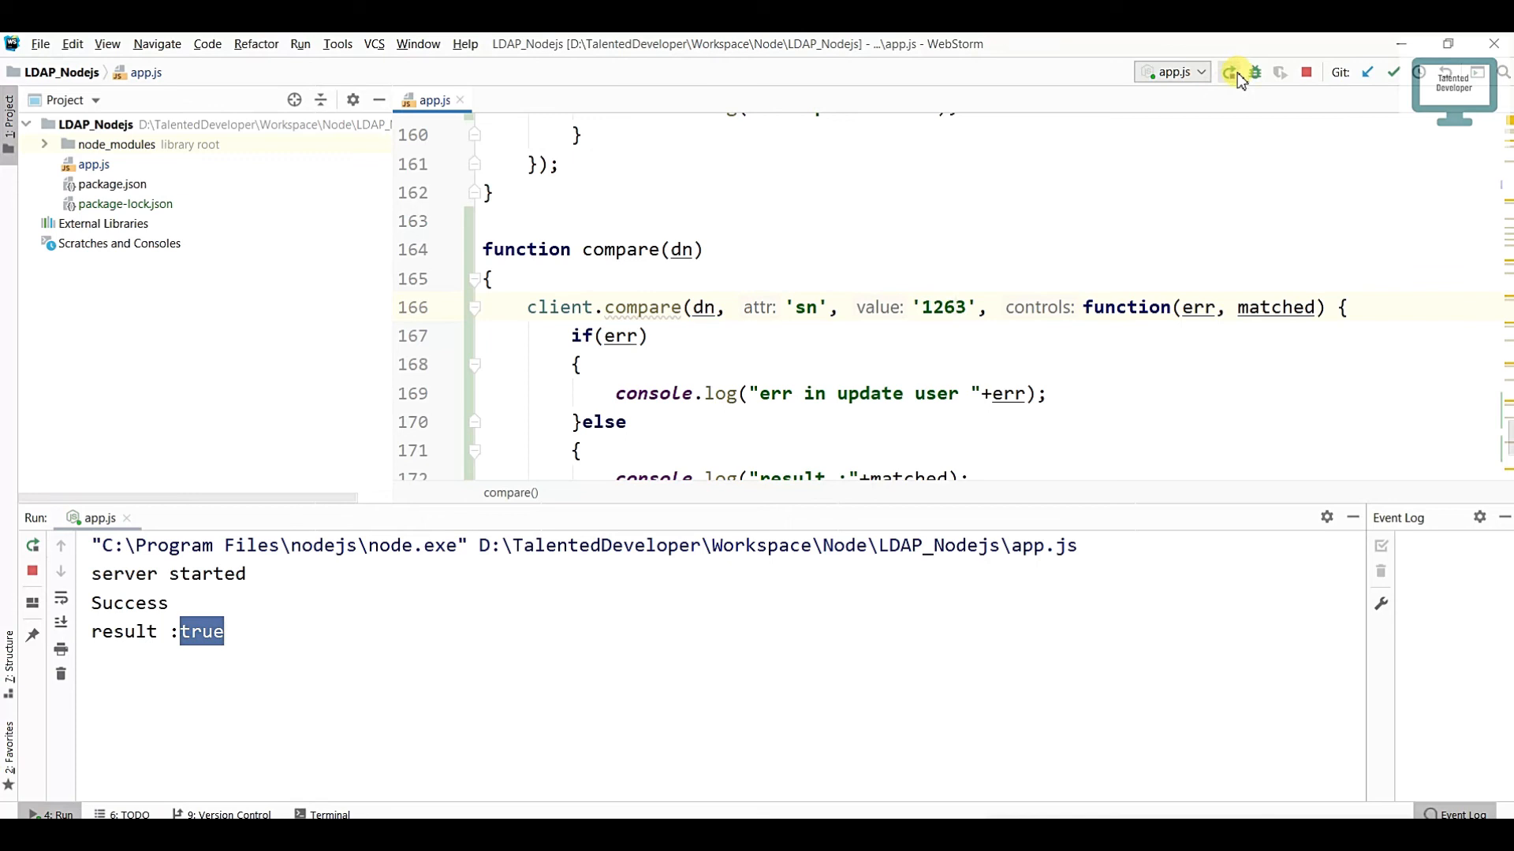
click(1230, 73)
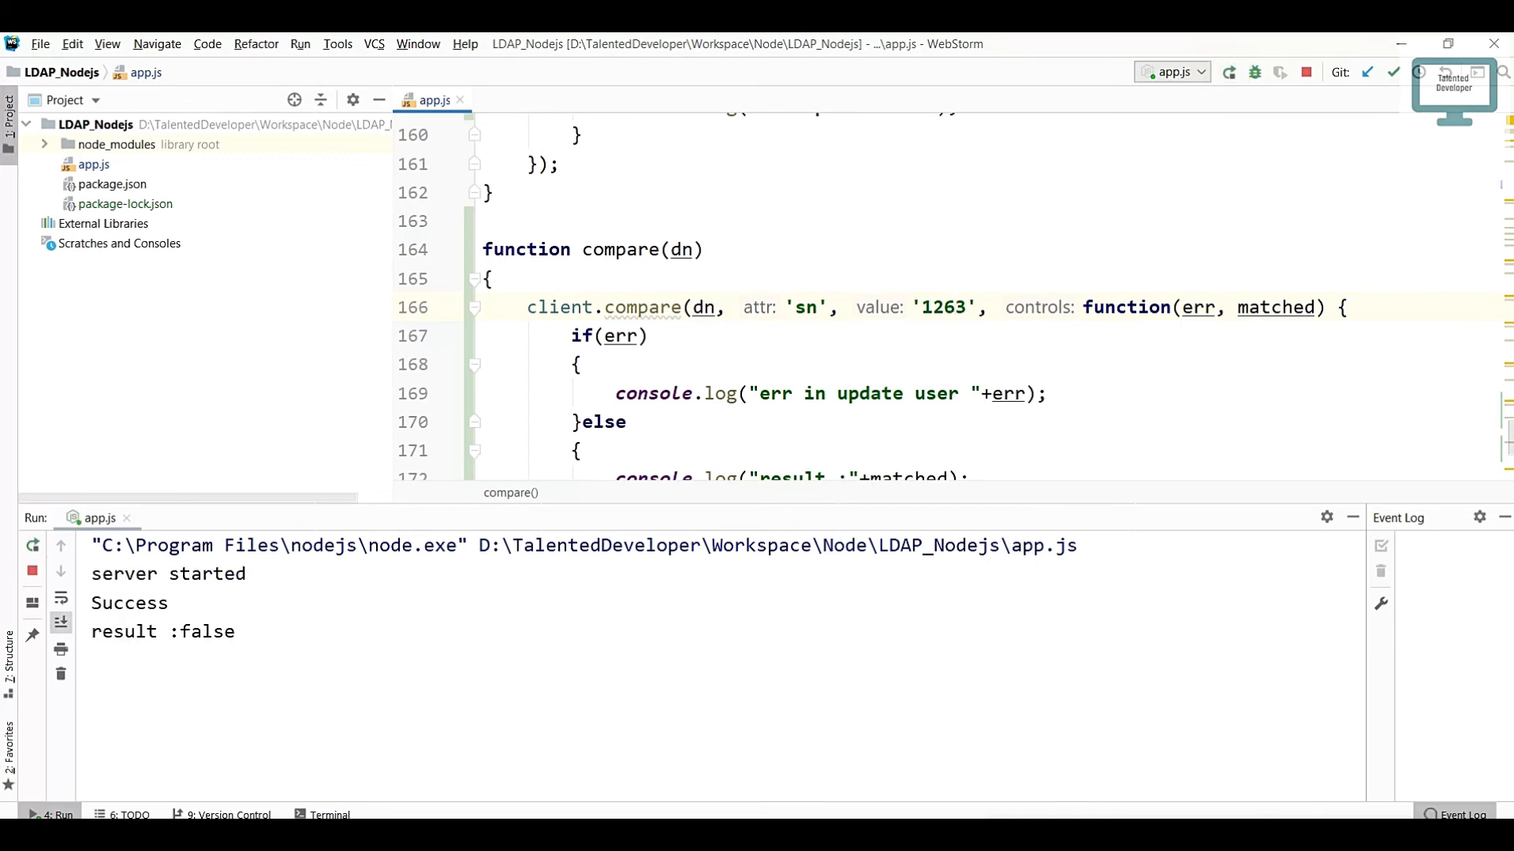
double_click(204, 631)
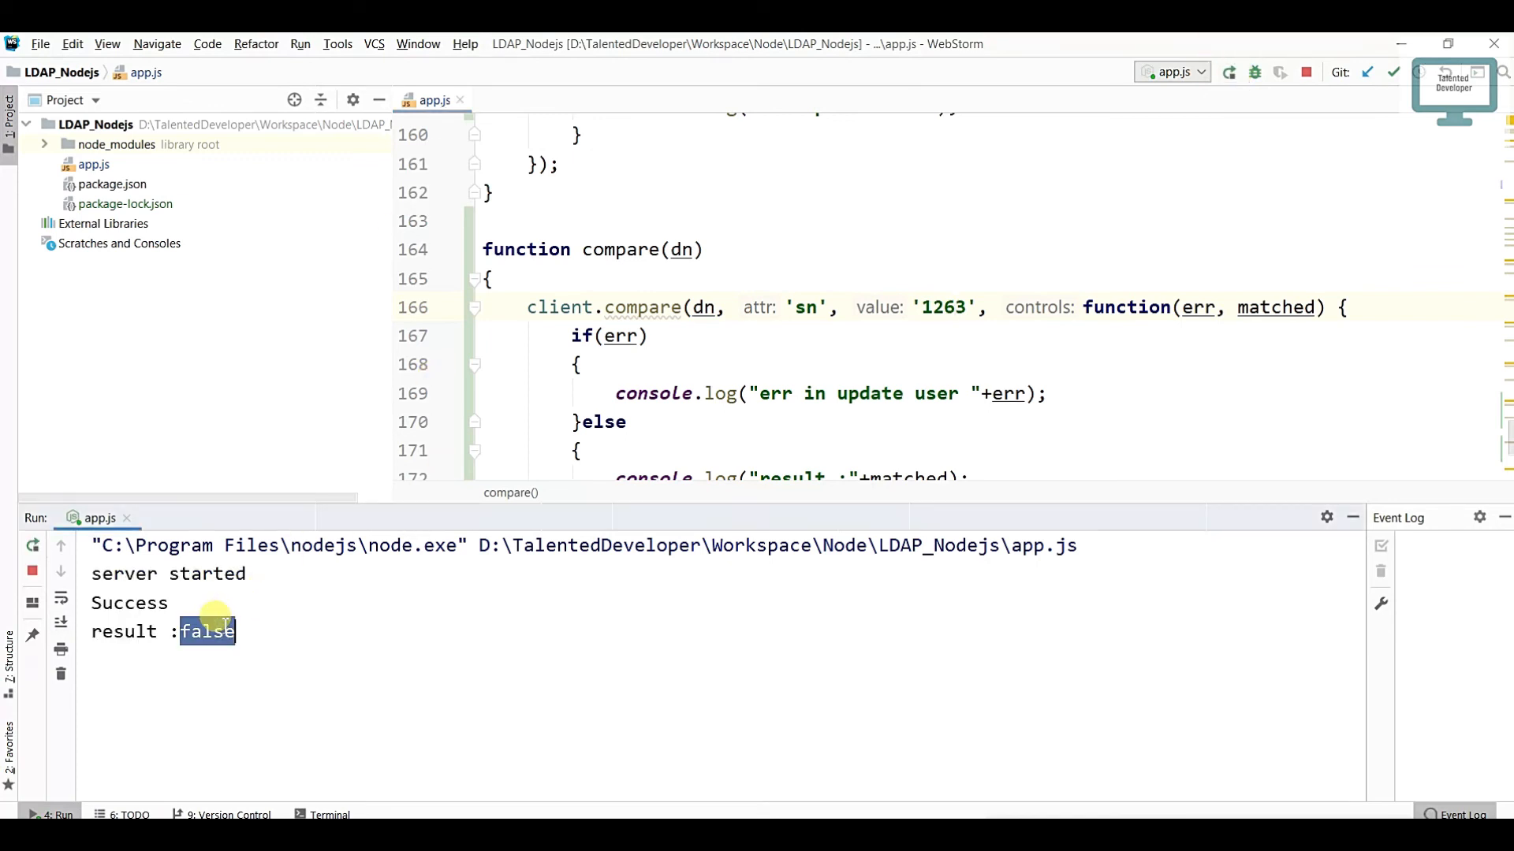